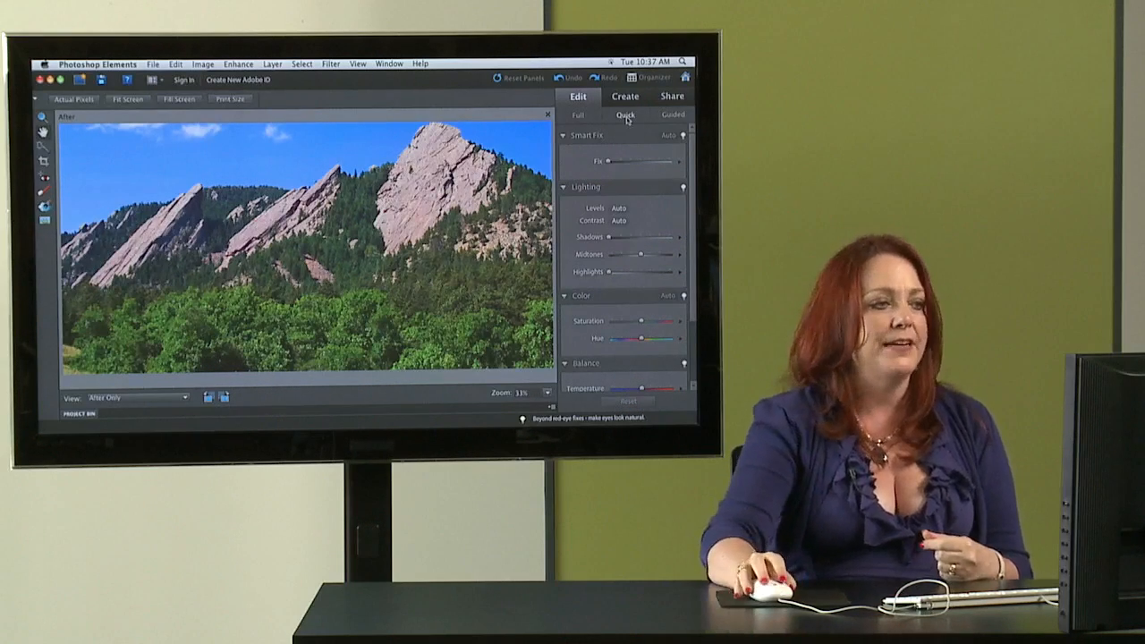
pyautogui.scroll(-3)
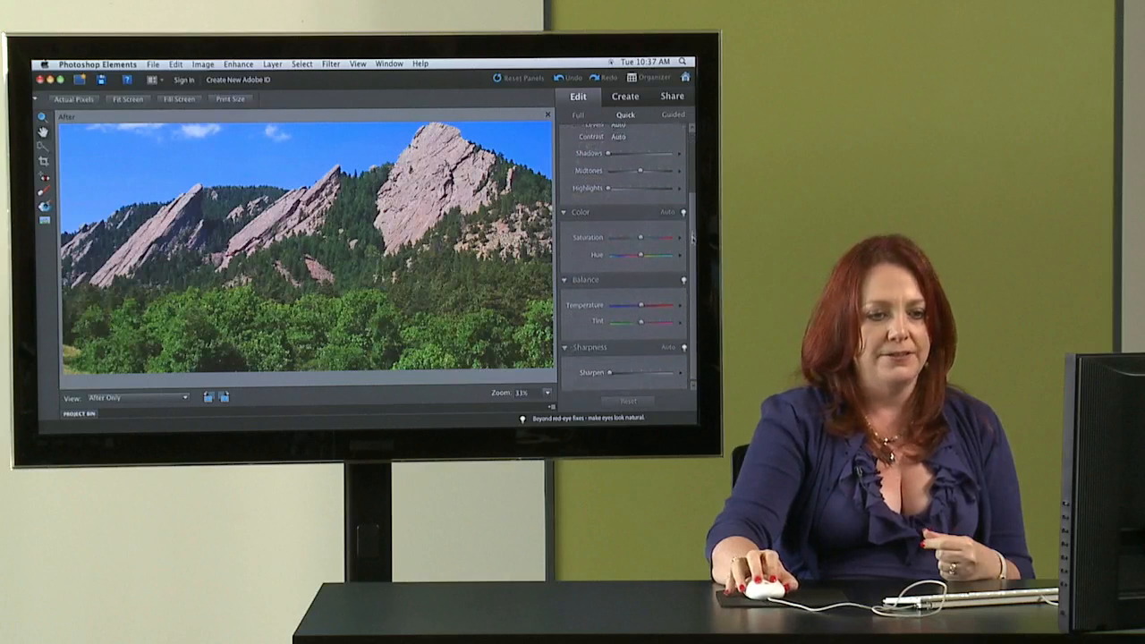
pyautogui.scroll(3)
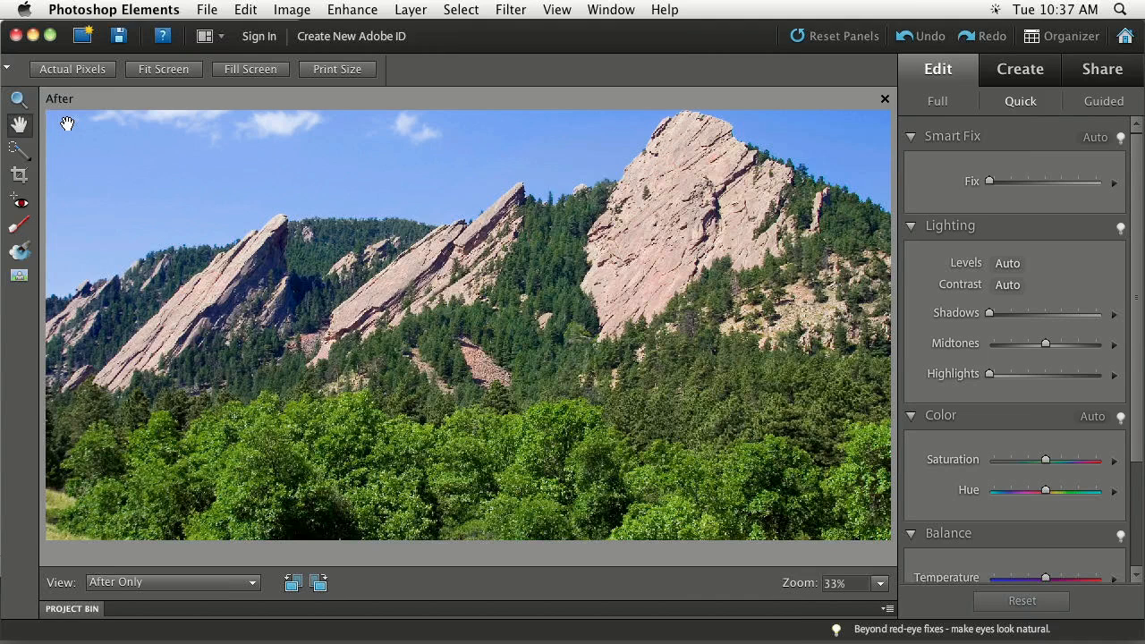
pyautogui.moveTo(33, 82)
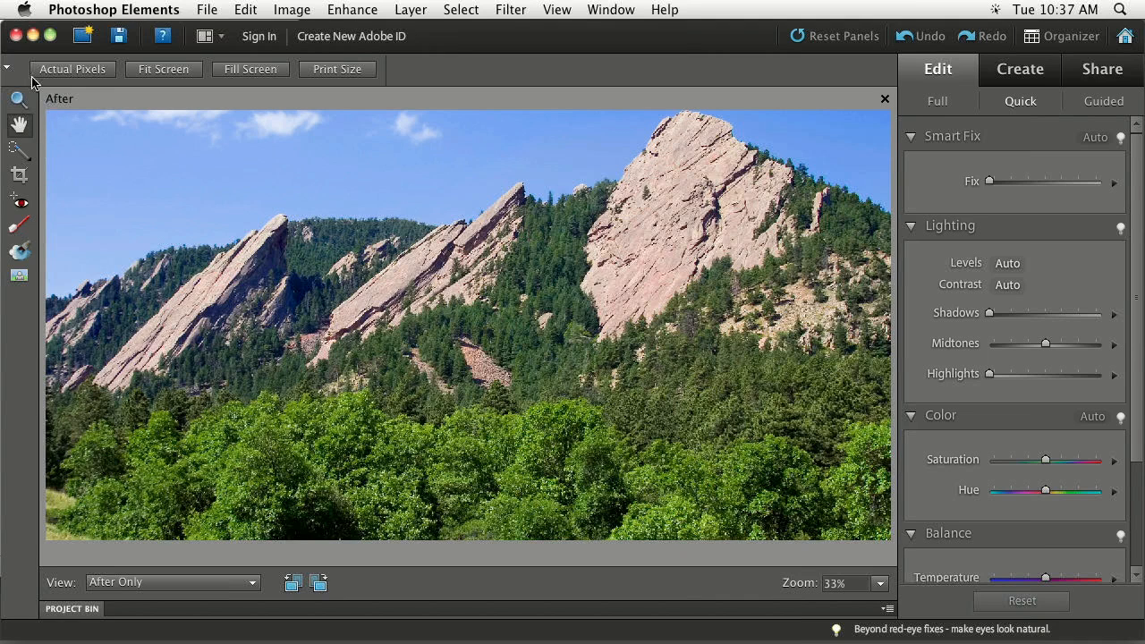
pyautogui.moveTo(433, 89)
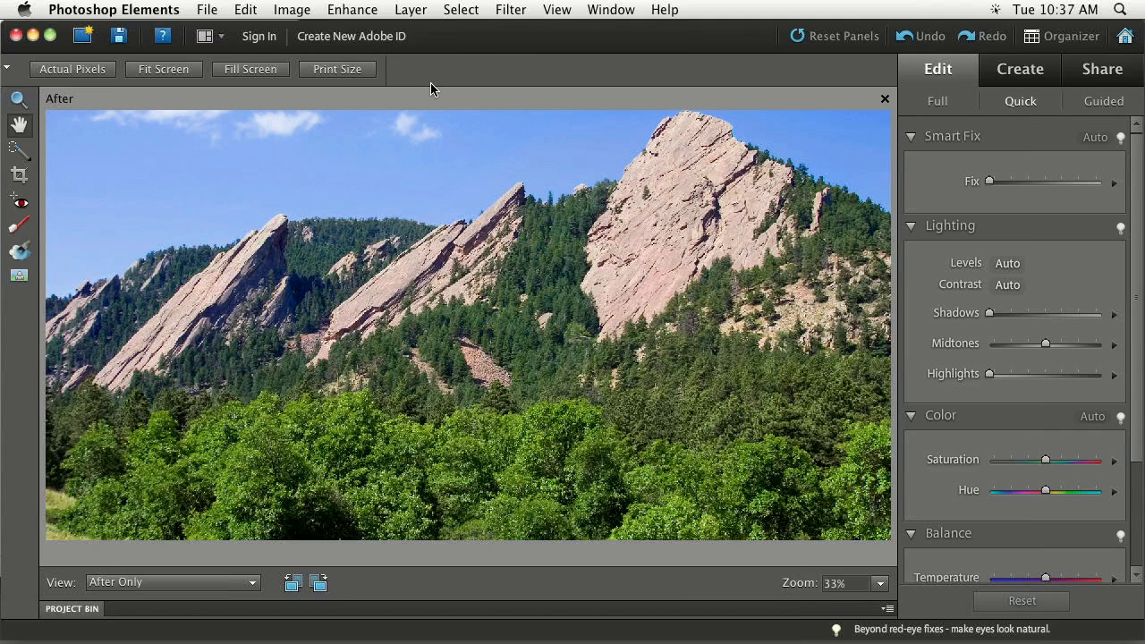